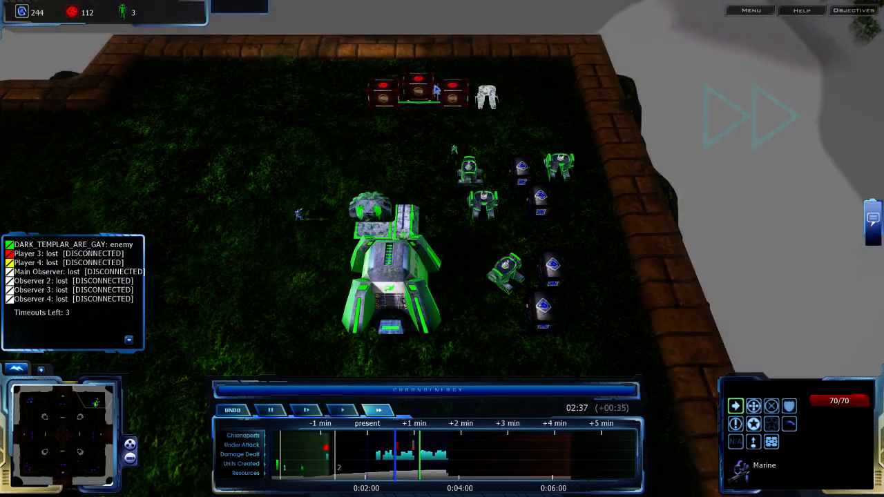
# Step: Jump the timeline back about a minute and a half, before the attack on the base
pyautogui.click(389, 276)
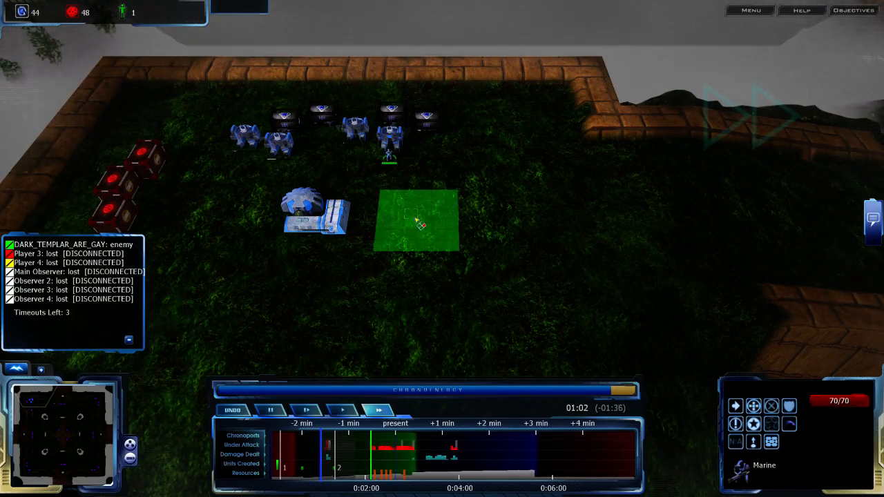
# Step: Place the larger structure beside the Marine base in the earlier timeline
pyautogui.click(414, 221)
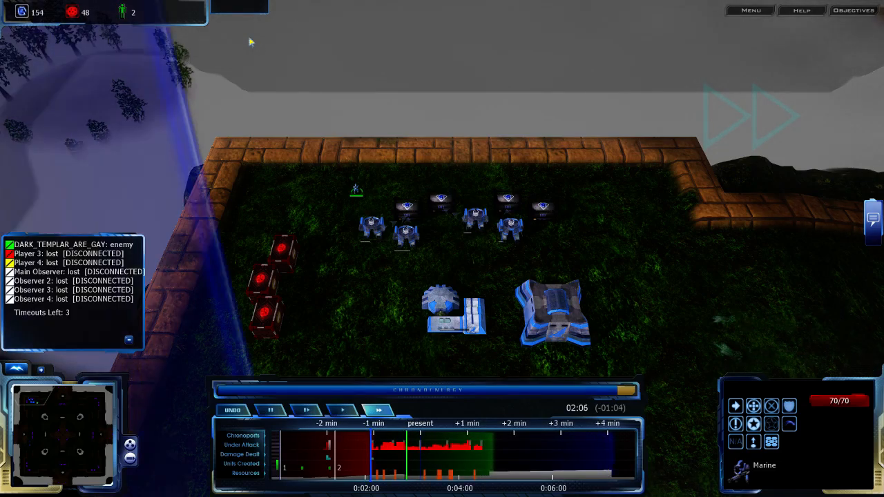
pyautogui.click(553, 317)
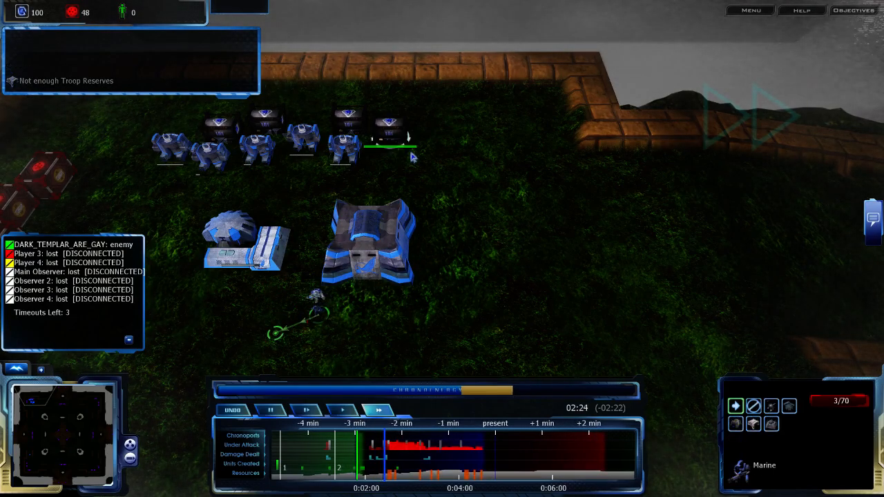
# Step: Order the Marines at the base after troop reserves run out
pyautogui.rightClick(387, 163)
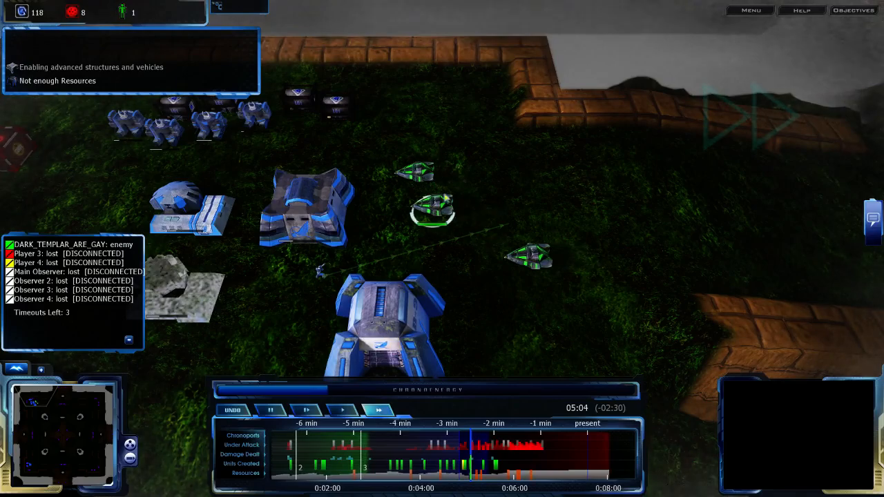
# Step: Select defenders and send them against the green enemy ships over the base
pyautogui.click(428, 207)
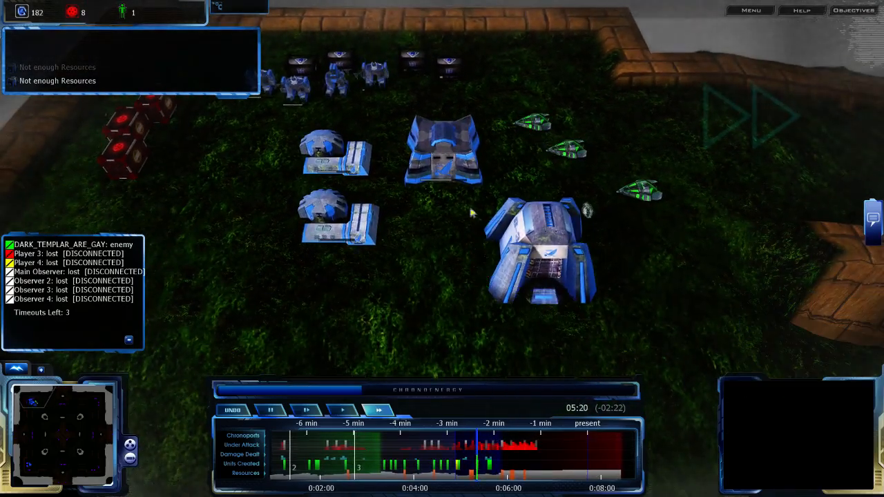
pyautogui.click(541, 249)
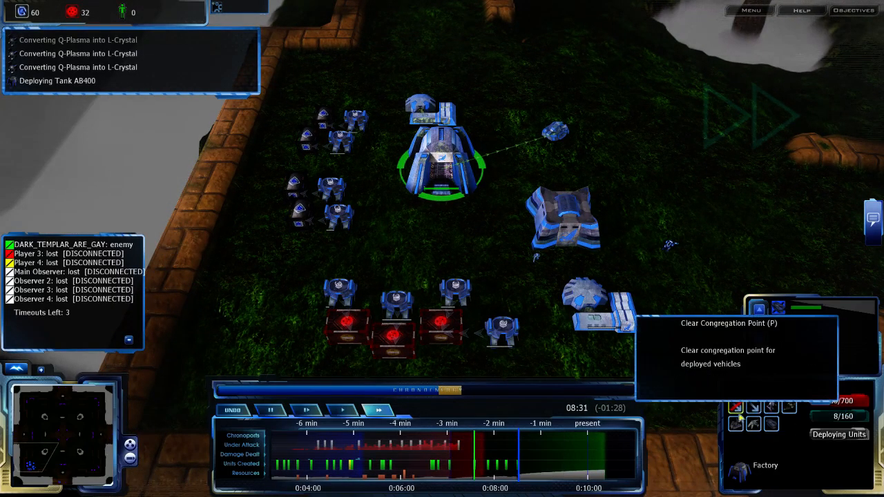
pyautogui.moveTo(512, 233)
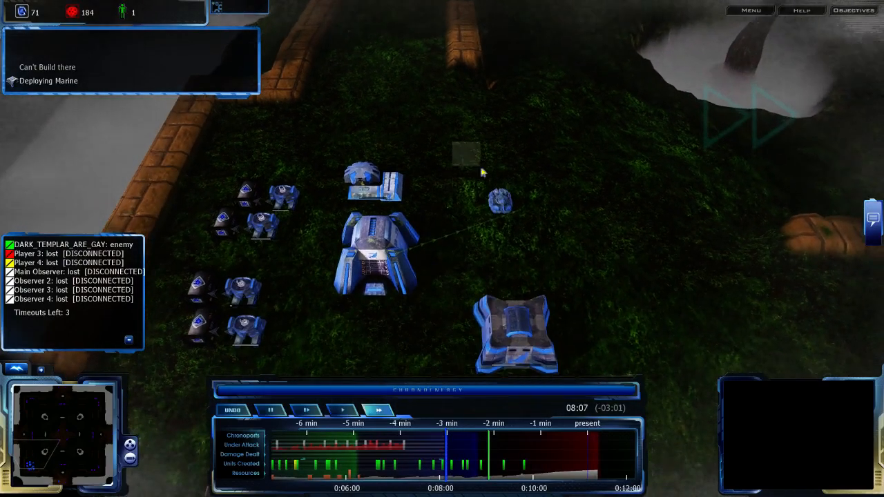
# Step: Select the Factory and queue another unit from its command card
pyautogui.click(373, 249)
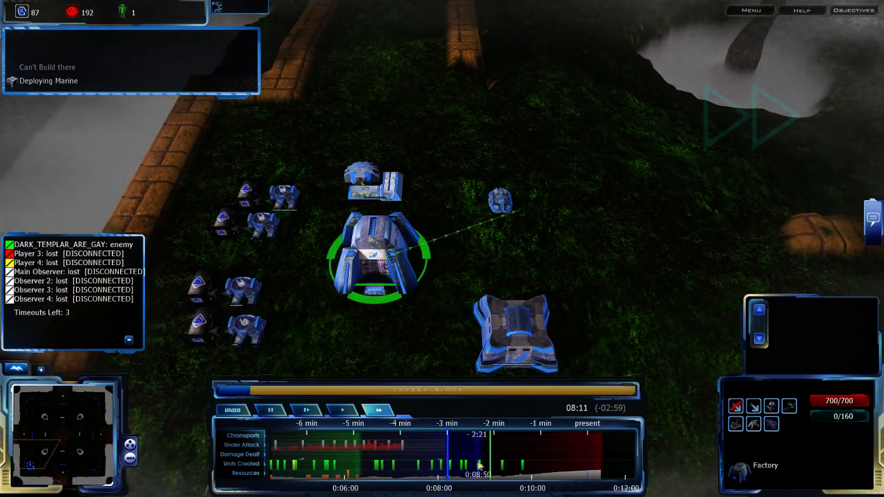
pyautogui.click(500, 205)
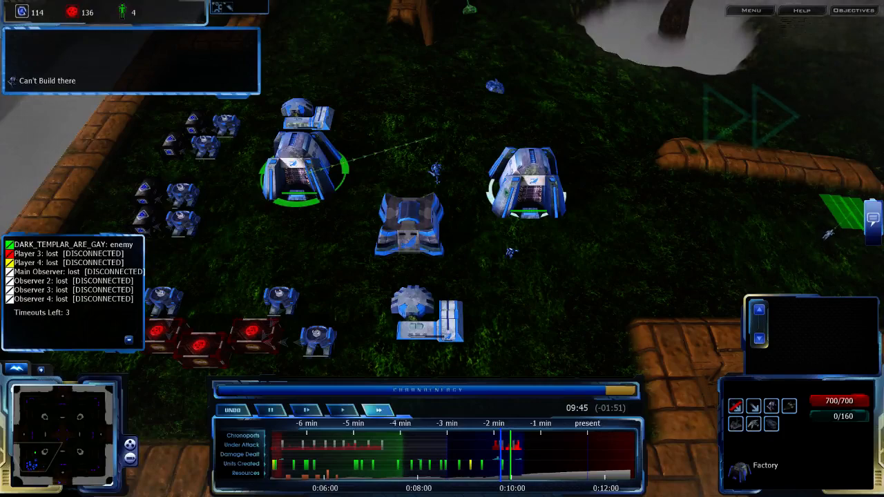
pyautogui.moveTo(755, 406)
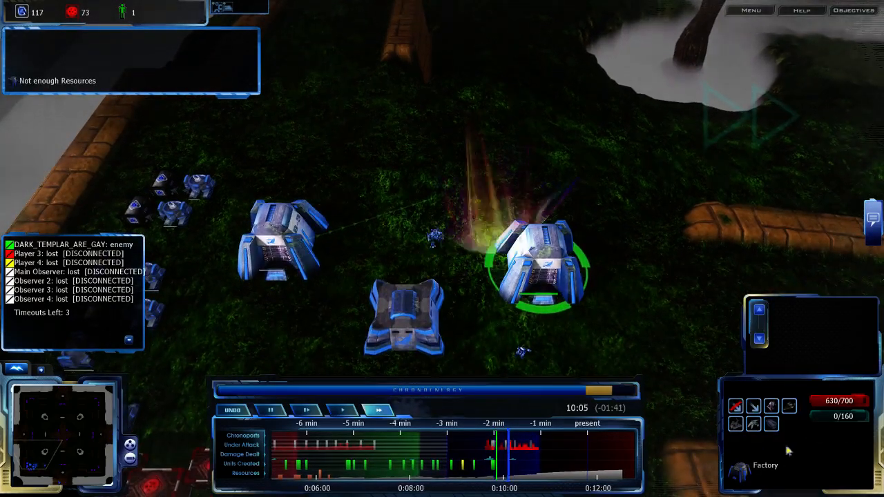
pyautogui.moveTo(753, 424)
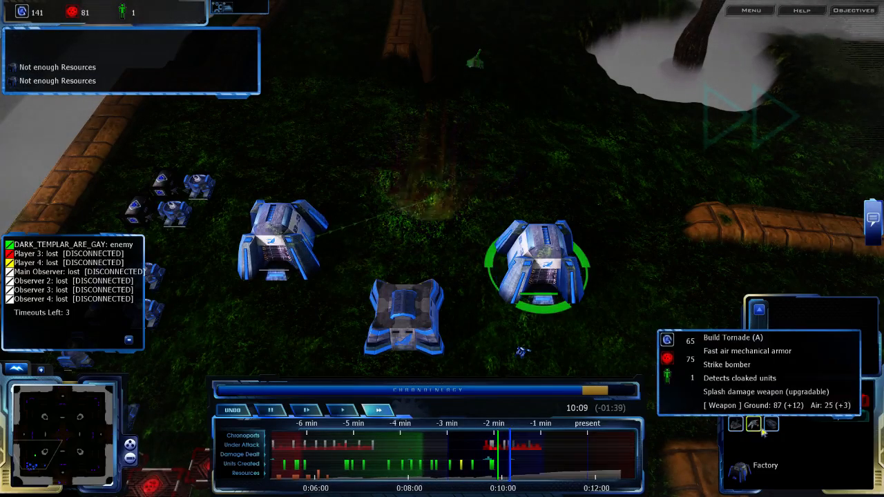
# Step: Attempt a Tornado order, then surrender the match from the Menu to reach Game Over
pyautogui.click(753, 424)
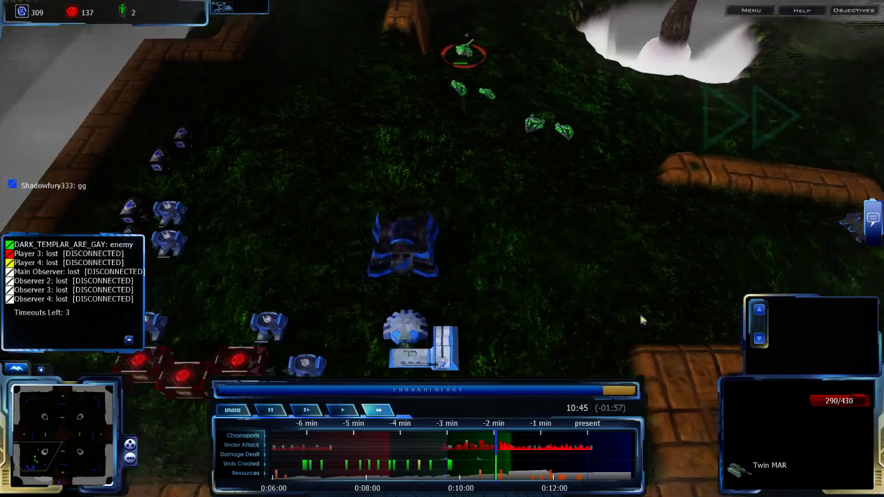
pyautogui.click(750, 10)
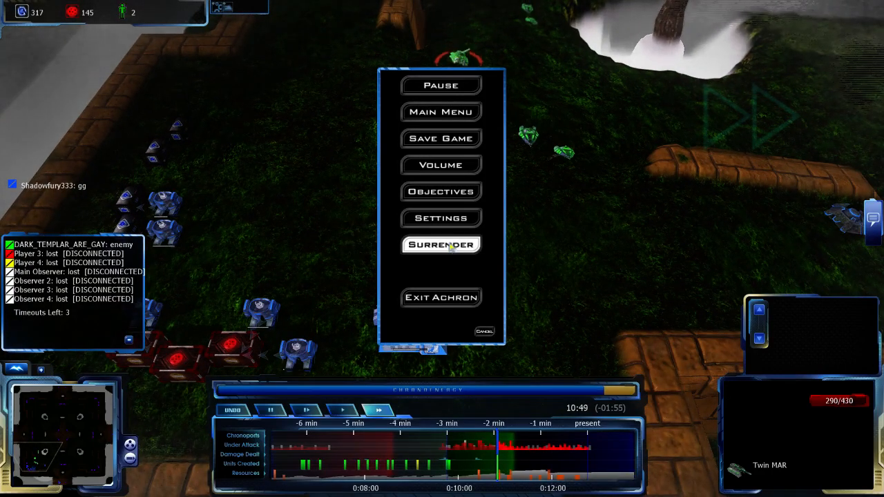
pyautogui.click(441, 243)
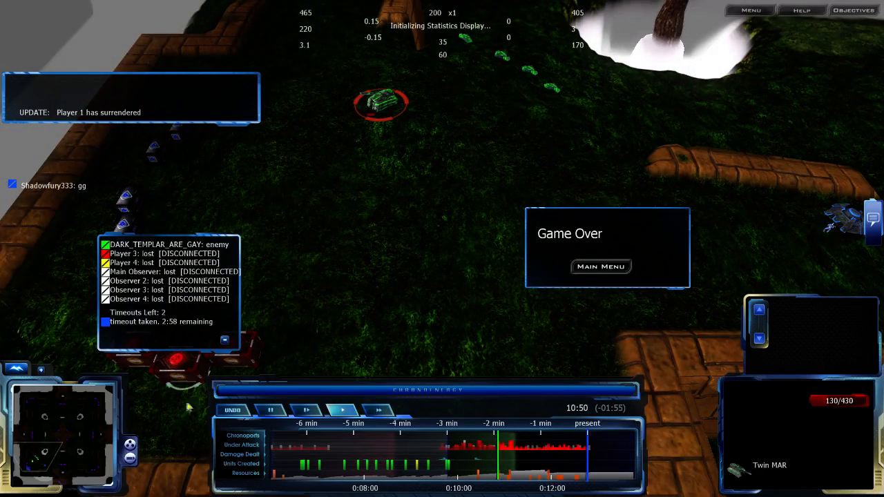